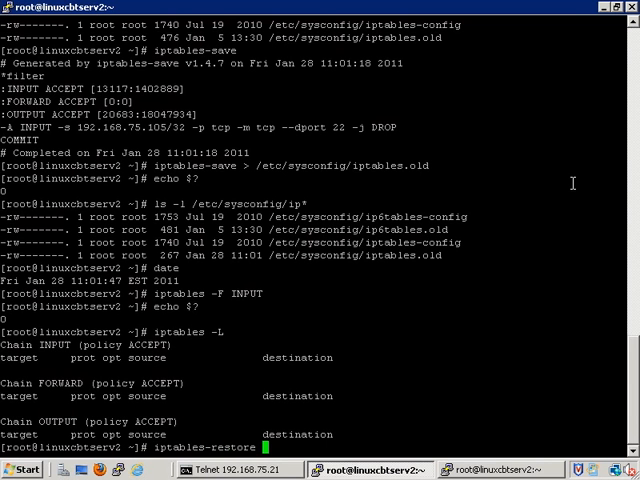
Run iptables-restore on /etc/sysconfig/iptables.old to reload the saved firewall rules
{"action": "type", "text": "/etc/sysconfig/iptables"}
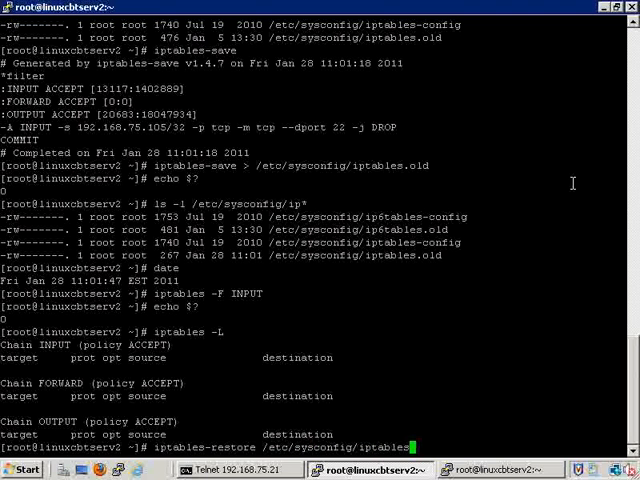
{"action": "key", "text": "Return"}
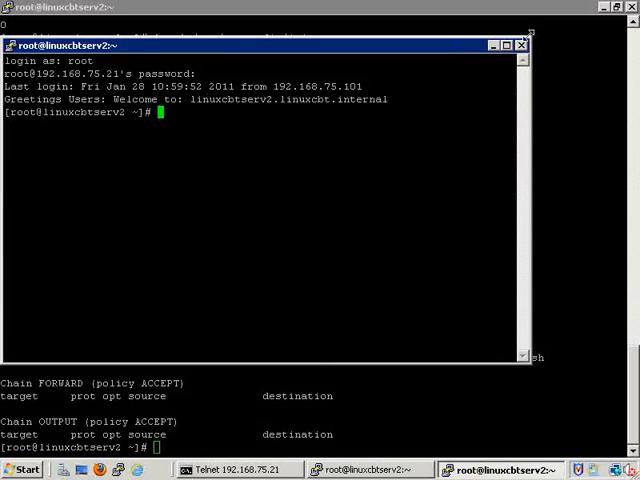
Review the restored rules and the telnet window, then start a new PuTTY session to the server
{"action": "left_click", "coordinate": [520, 44]}
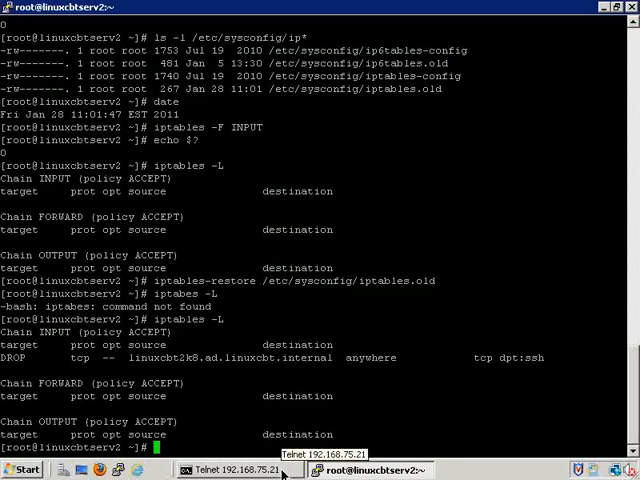
{"action": "left_click", "coordinate": [228, 470]}
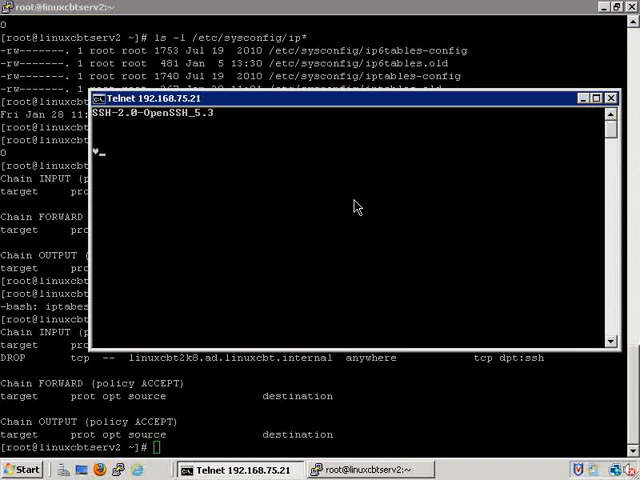
{"action": "type", "text": "d"}
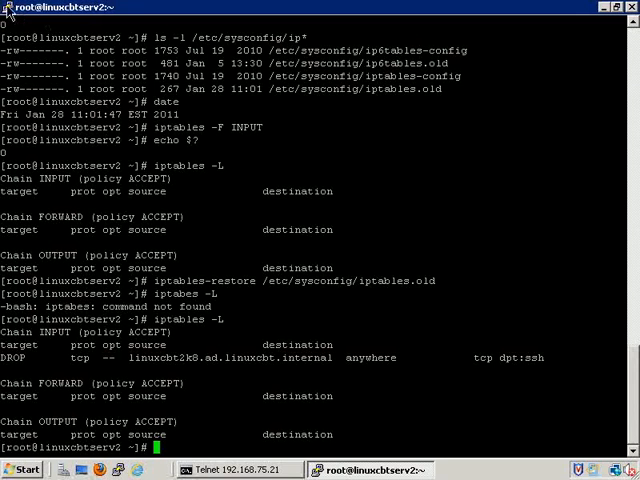
{"action": "left_click", "coordinate": [8, 8]}
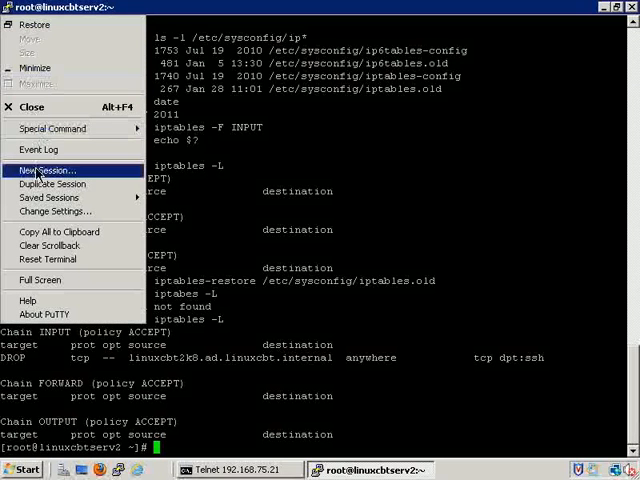
{"action": "left_click", "coordinate": [44, 170]}
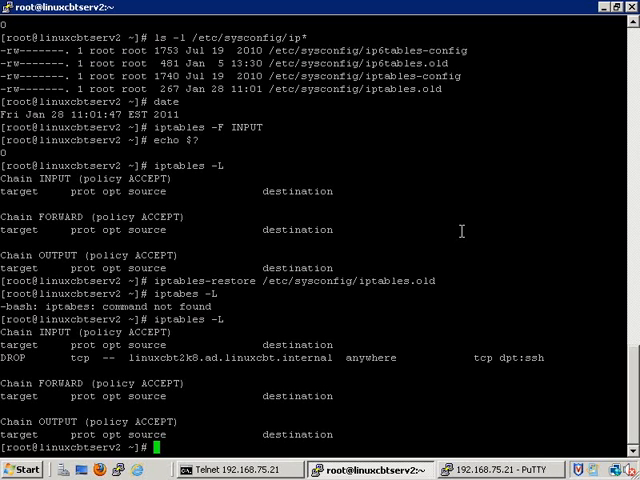
{"action": "mouse_move", "coordinate": [408, 198]}
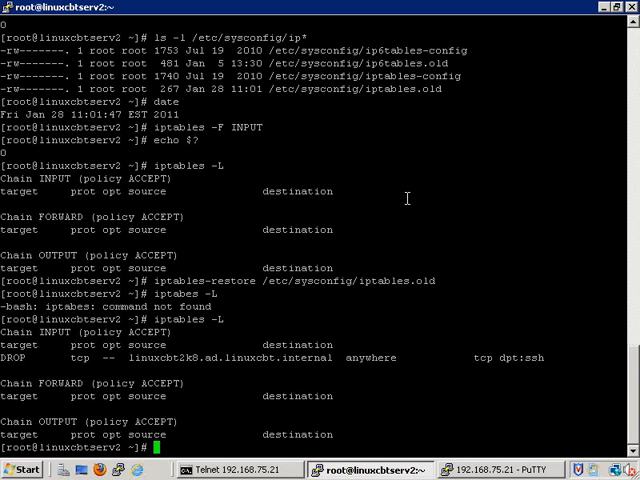
{"action": "mouse_move", "coordinate": [470, 384]}
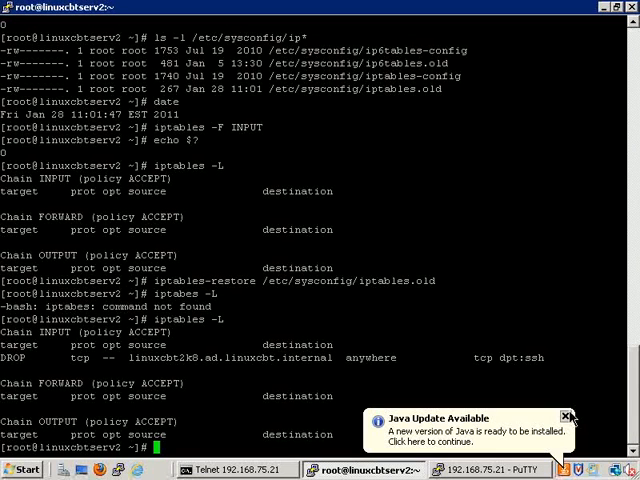
Telnet from Windows to 192.168.75.21 port 3306 and read MySQL's host-not-allowed refusal
{"action": "left_click", "coordinate": [566, 416]}
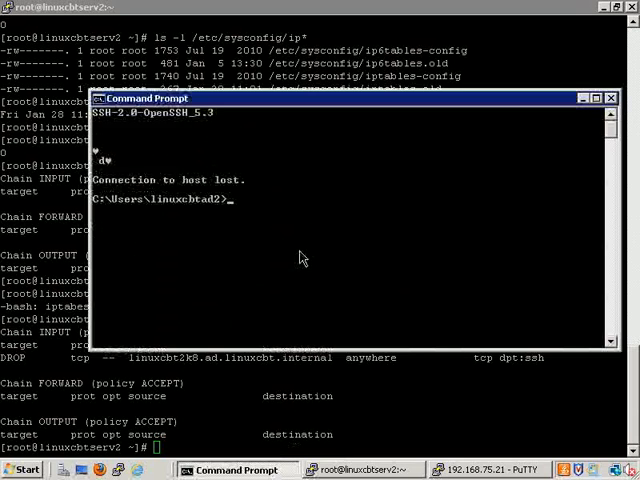
{"action": "type", "text": "mysql"}
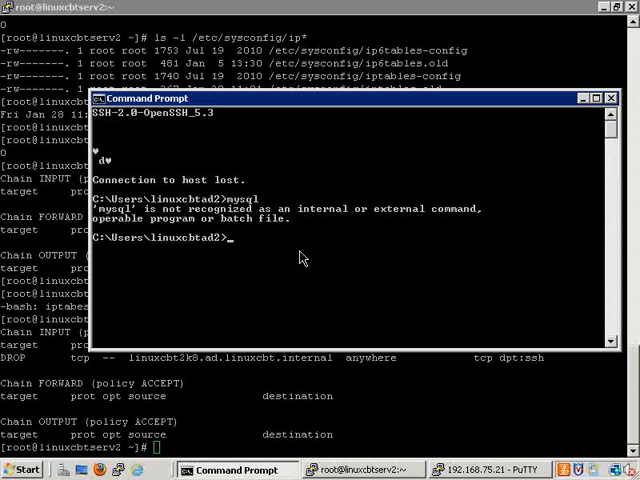
{"action": "type", "text": "telnet 192.168.75.21 22"}
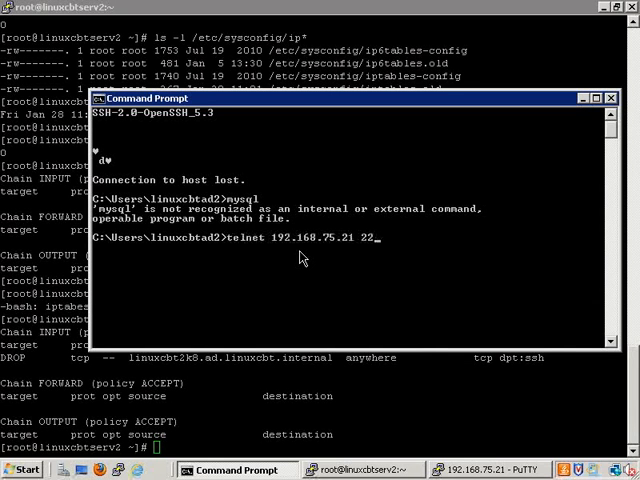
{"action": "type", "text": "3306"}
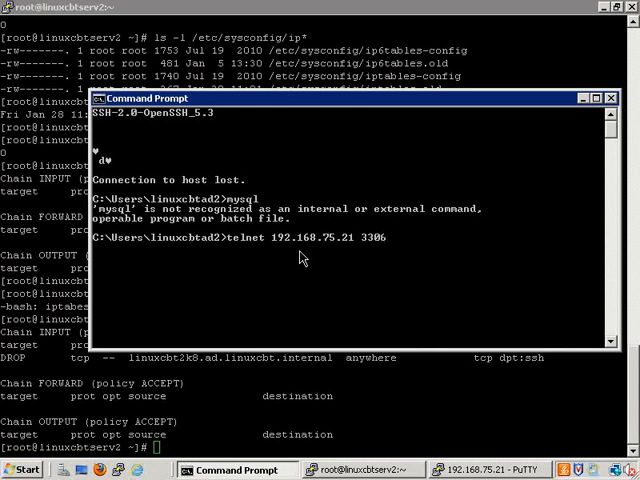
{"action": "key", "text": "Return"}
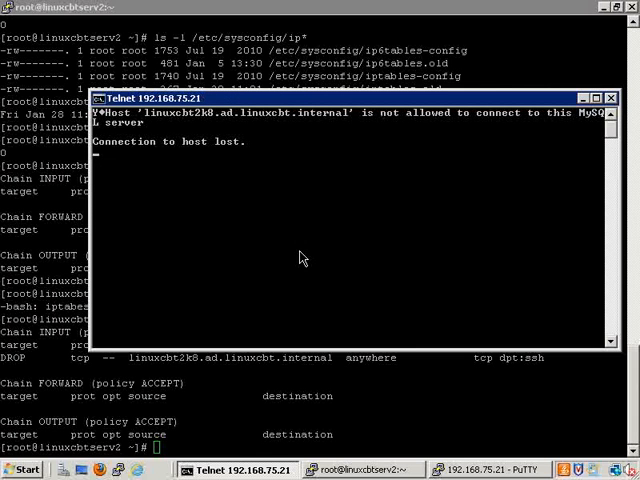
{"action": "mouse_move", "coordinate": [248, 152]}
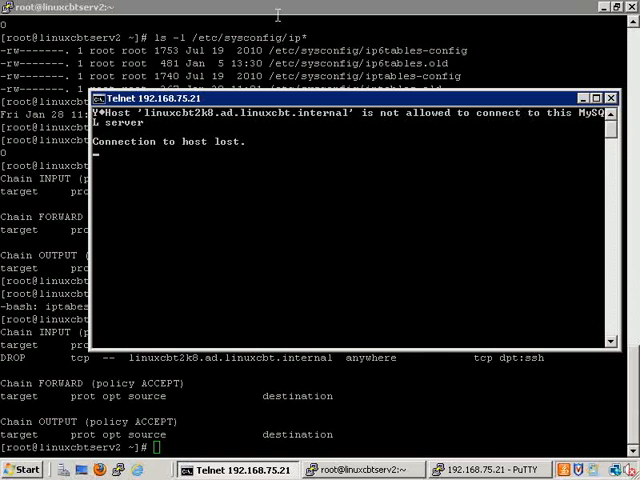
{"action": "mouse_move", "coordinate": [190, 132]}
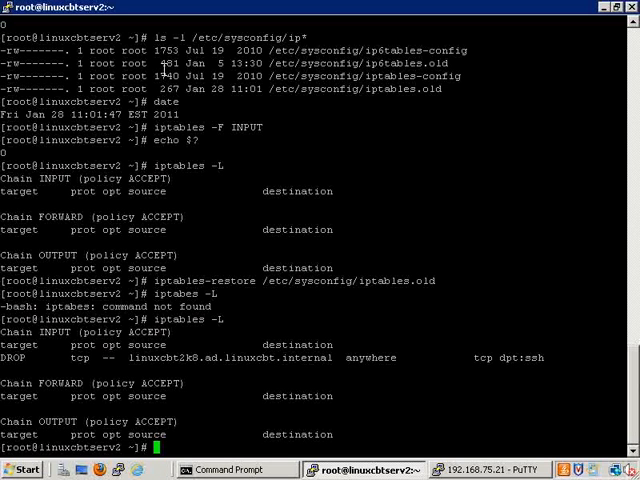
Append an INPUT rule dropping TCP port 3306 from 192.168.75.105, correcting the option order
{"action": "type", "text": "ipta"}
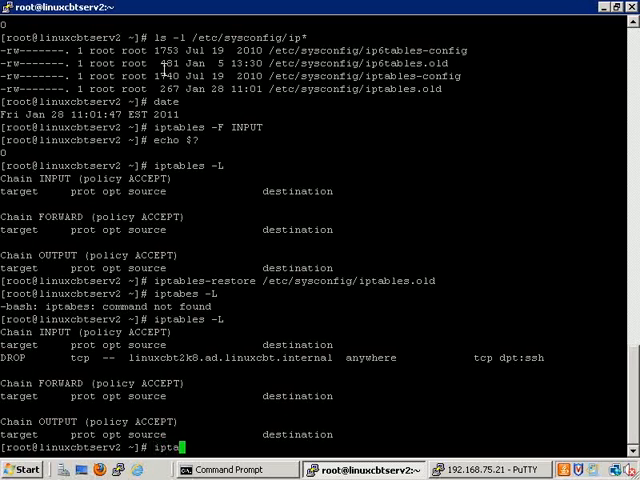
{"action": "type", "text": "ables -A"}
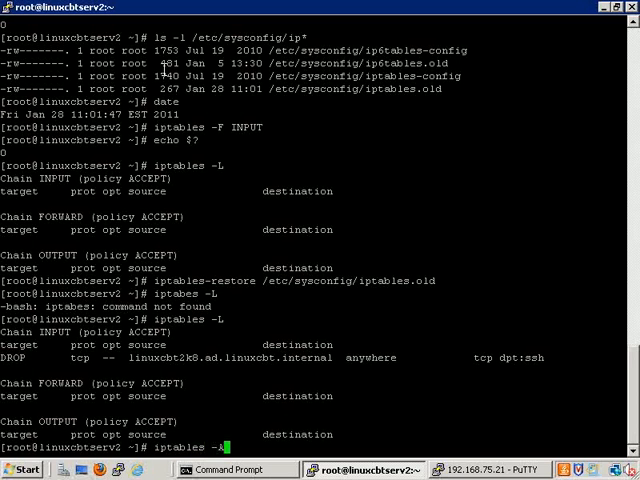
{"action": "type", "text": "INPUT"}
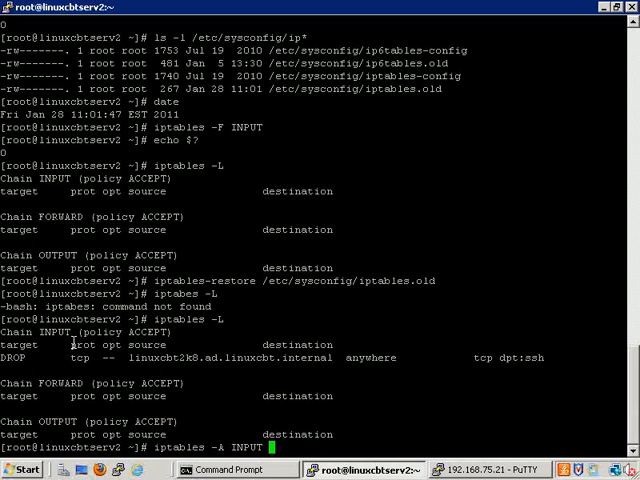
{"action": "type", "text": "-s"}
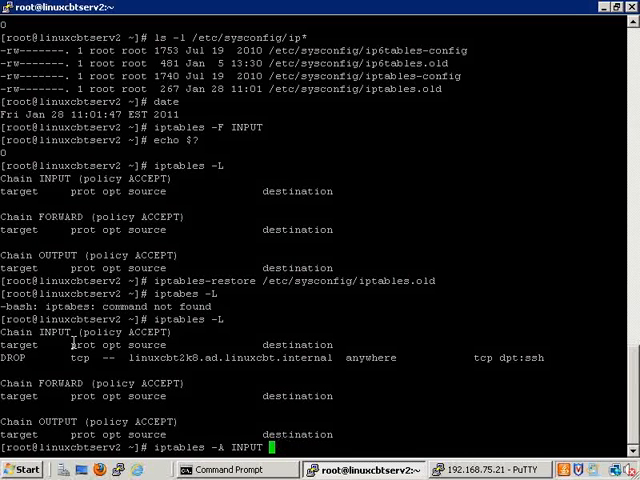
{"action": "type", "text": "-s"}
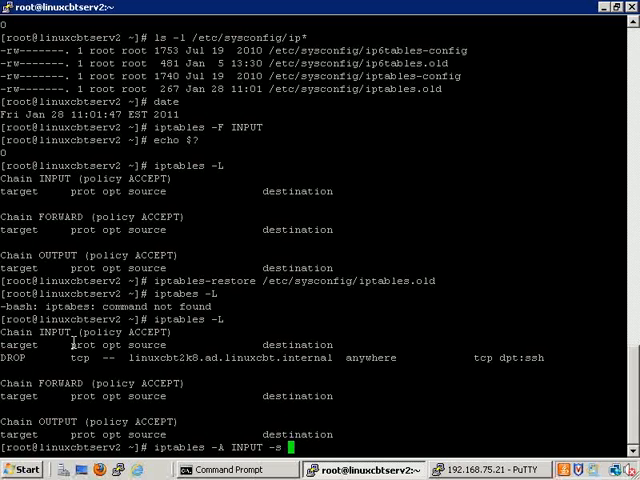
{"action": "type", "text": "192.168.75."}
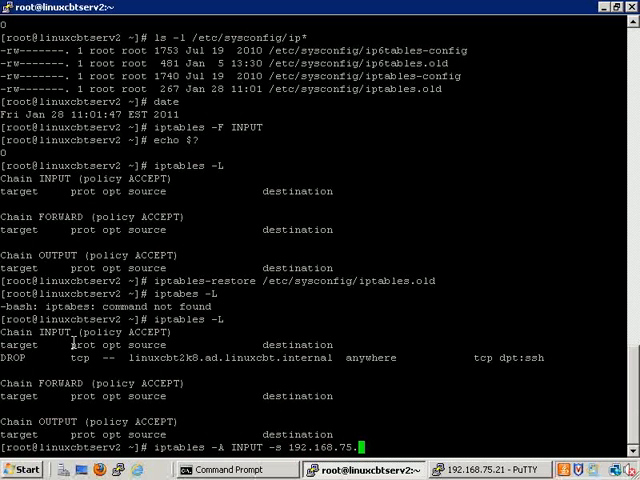
{"action": "type", "text": "105"}
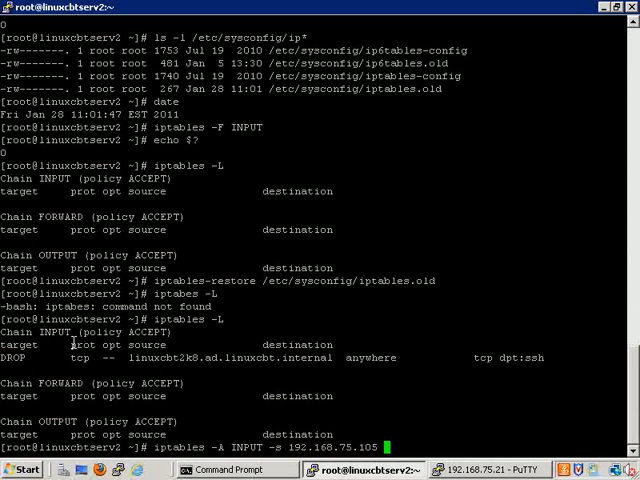
{"action": "type", "text": "--dport"}
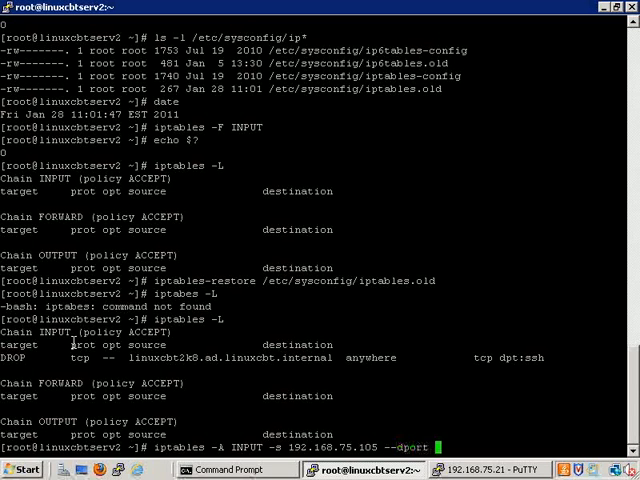
{"action": "type", "text": "3306 -p tcp"}
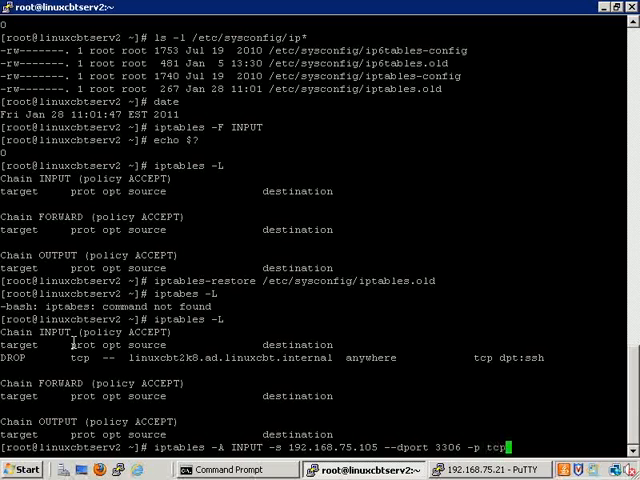
{"action": "type", "text": "-j DROP"}
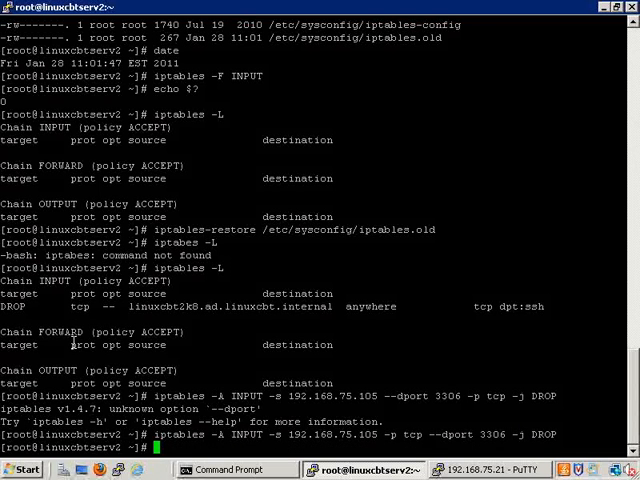
List the iptables rules to confirm both the SSH and MySQL DROP entries
{"action": "type", "text": "iptables -L"}
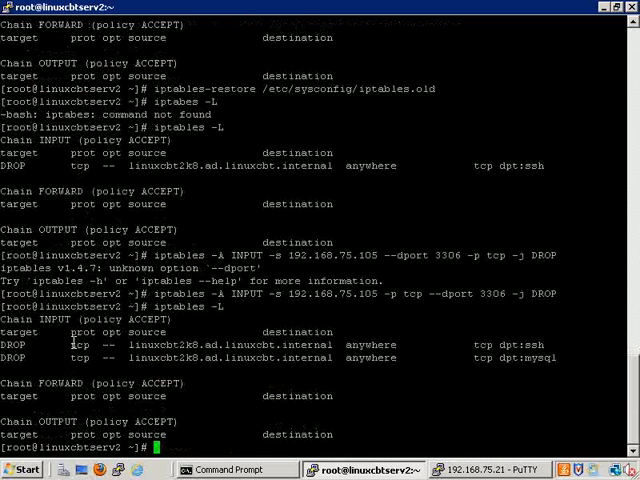
{"action": "mouse_move", "coordinate": [240, 372]}
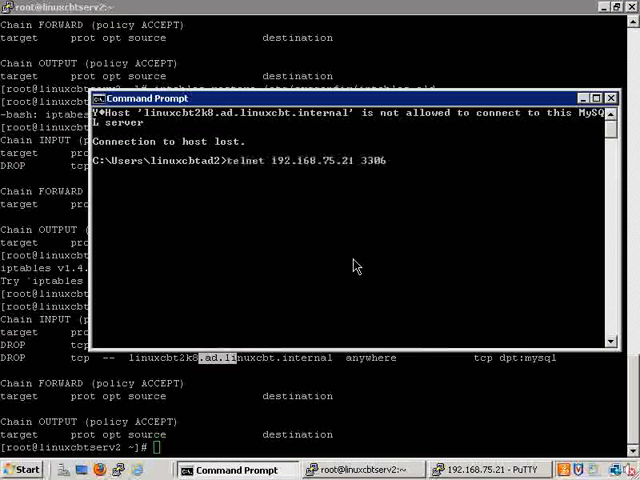
Run the telnet test to 192.168.75.21 port 3306, which now hangs
{"action": "key", "text": "Return"}
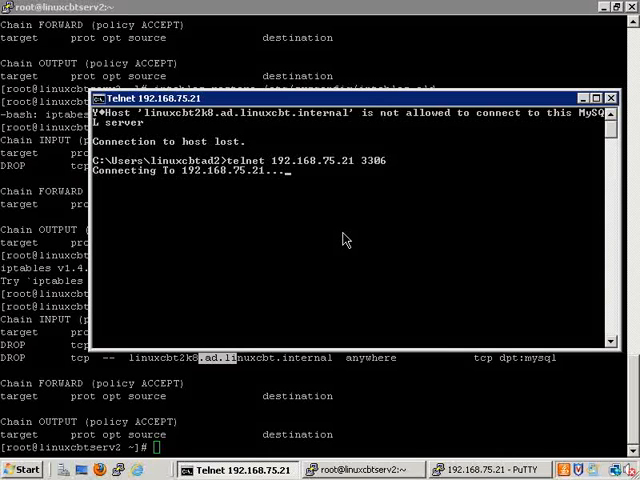
{"action": "mouse_move", "coordinate": [332, 240]}
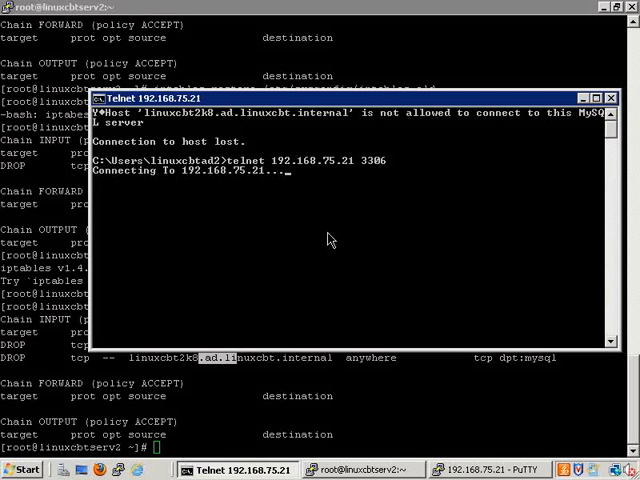
{"action": "mouse_move", "coordinate": [312, 372]}
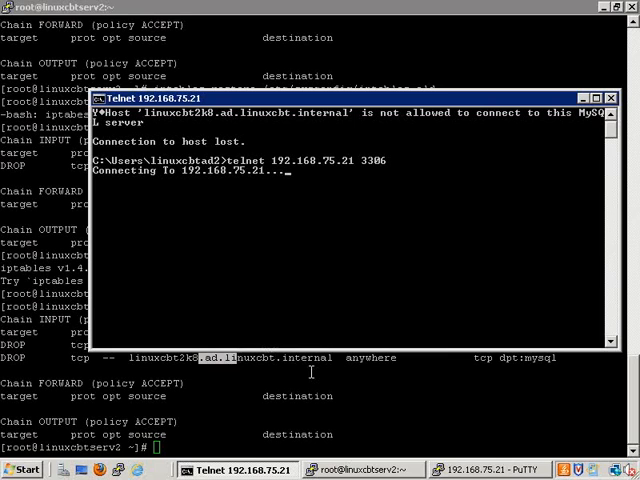
{"action": "mouse_move", "coordinate": [246, 390]}
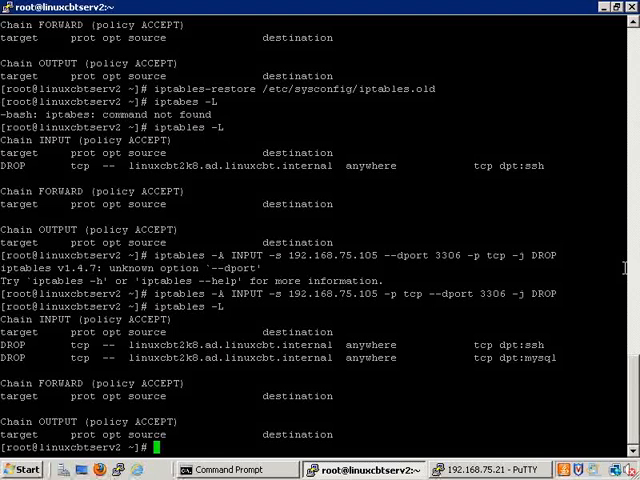
{"action": "mouse_move", "coordinate": [424, 312]}
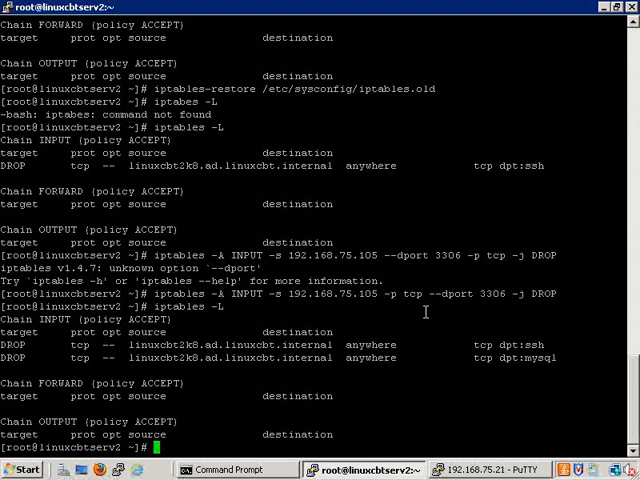
{"action": "mouse_move", "coordinate": [390, 350]}
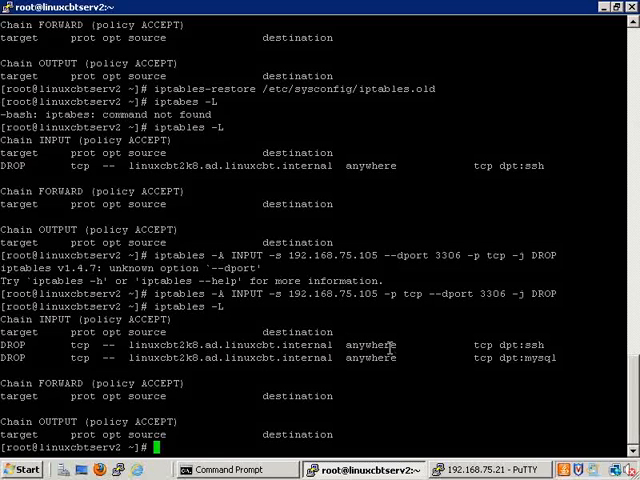
{"action": "mouse_move", "coordinate": [338, 358]}
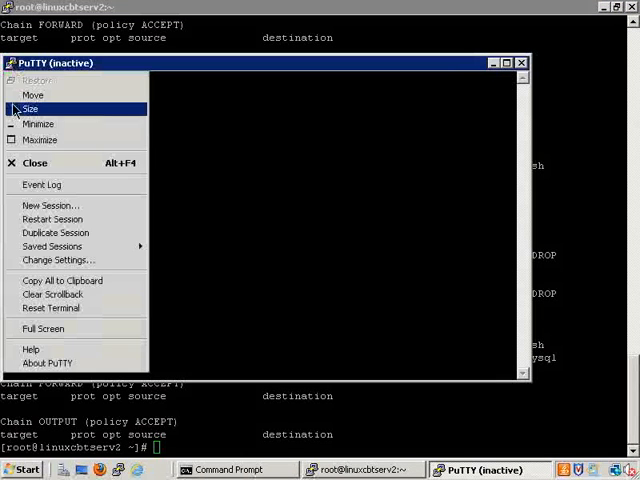
Log into the build machine as root and telnet to 192.168.75.21 port 3306, reaching MySQL
{"action": "left_click", "coordinate": [56, 260]}
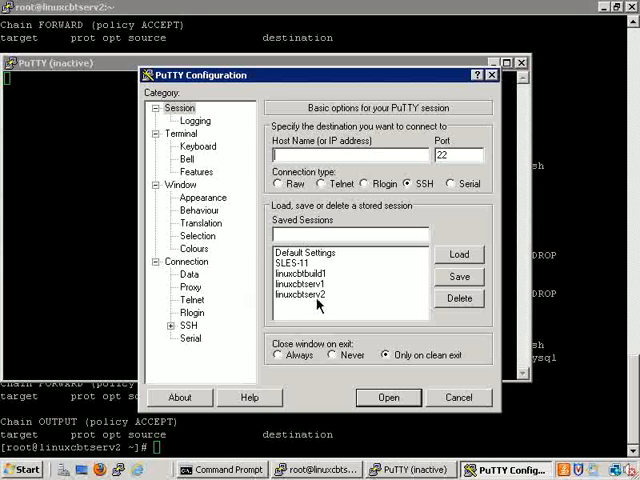
{"action": "left_click", "coordinate": [388, 396]}
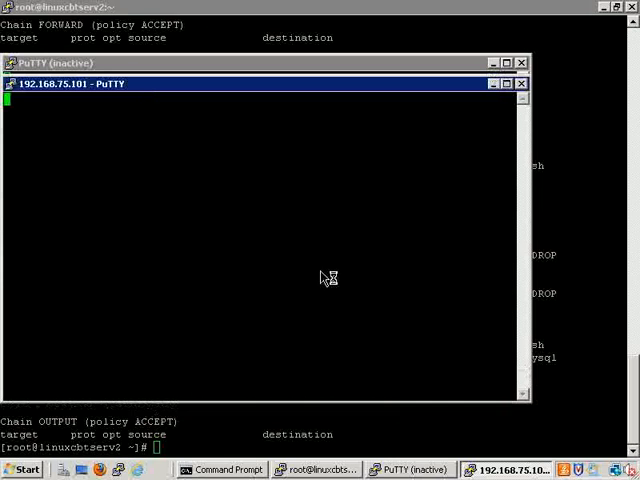
{"action": "type", "text": "roo"}
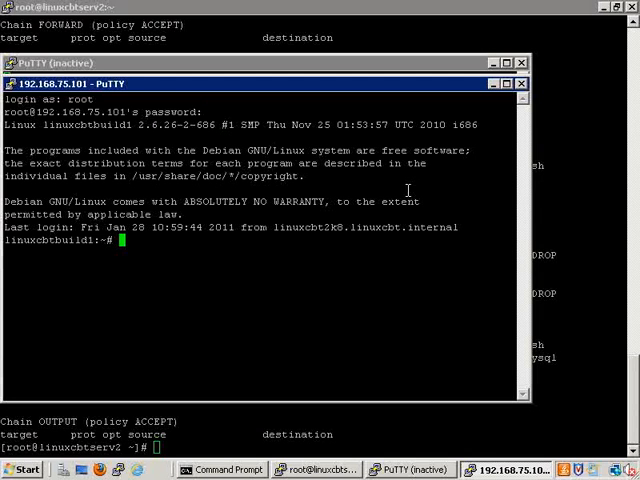
{"action": "type", "text": "telnet"}
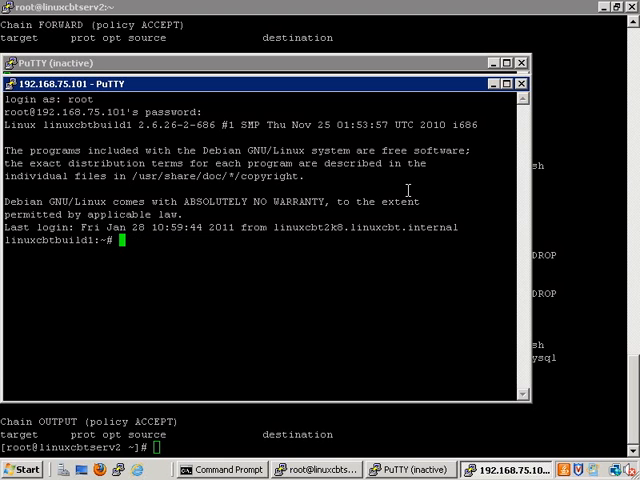
{"action": "type", "text": "telnet 192.168.75.21 3306"}
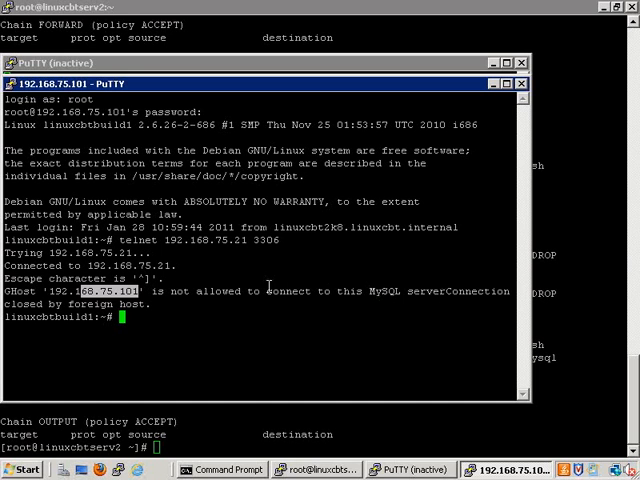
Replace INPUT rule 2 to drop port 3306 from any source and list the rules to confirm
{"action": "left_click", "coordinate": [290, 470]}
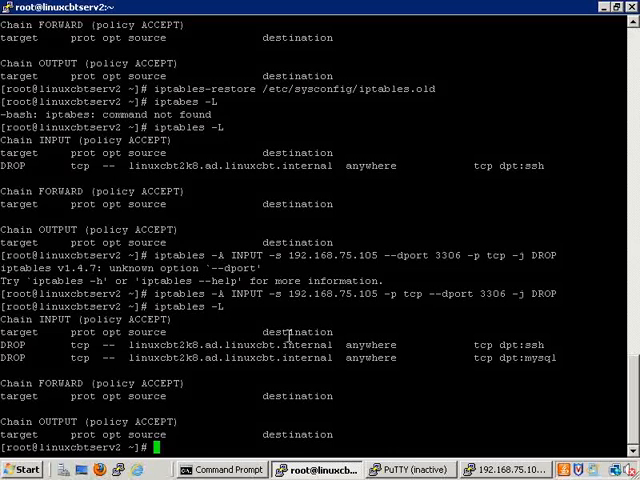
{"action": "type", "text": "iptables -A INPUT -s 192.168.75.105 -p tcp --dport 3306 -j DROP"}
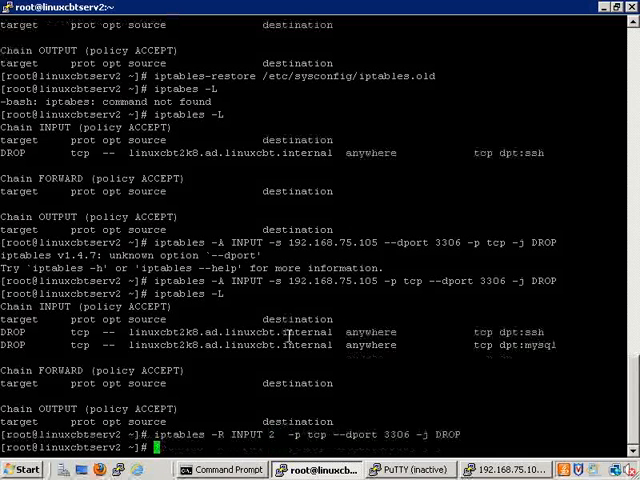
{"action": "type", "text": "iptables -L"}
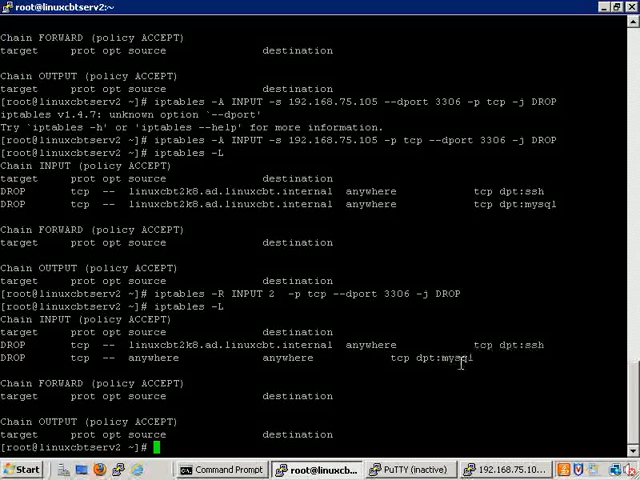
{"action": "double_click", "coordinate": [456, 356]}
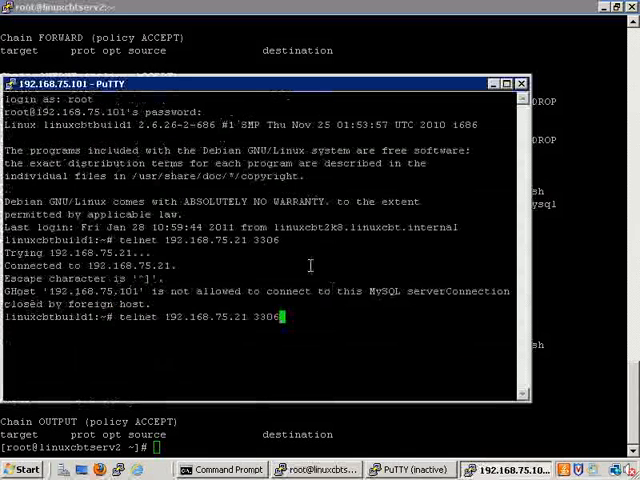
Rerun the port 3306 telnet from the build machine, cancel the hang, and run netstat -ntl
{"action": "key", "text": "Return"}
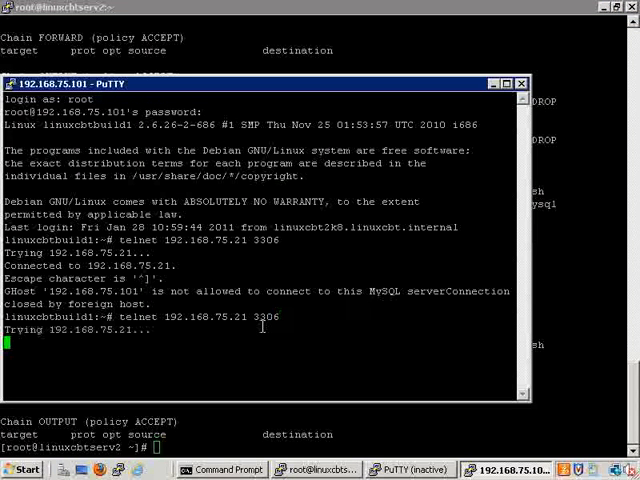
{"action": "mouse_move", "coordinate": [228, 288]}
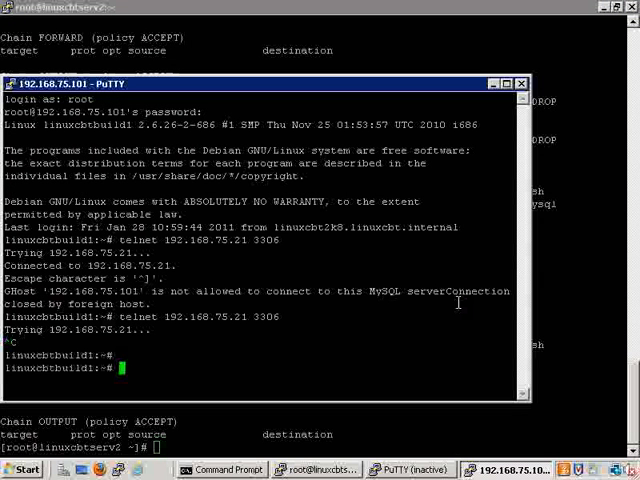
{"action": "type", "text": "netstat -ntl"}
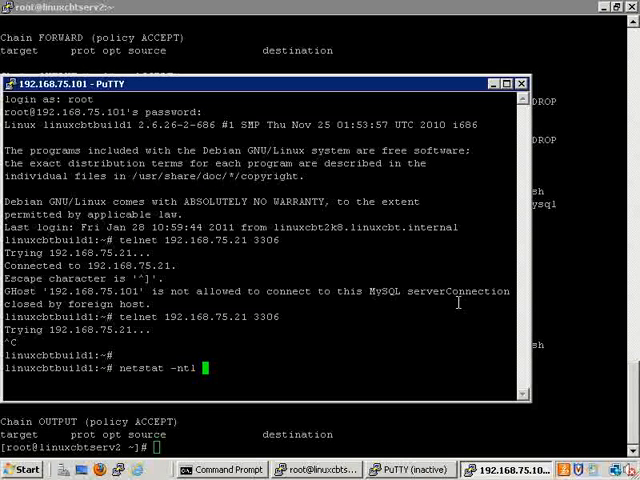
{"action": "key", "text": "Return"}
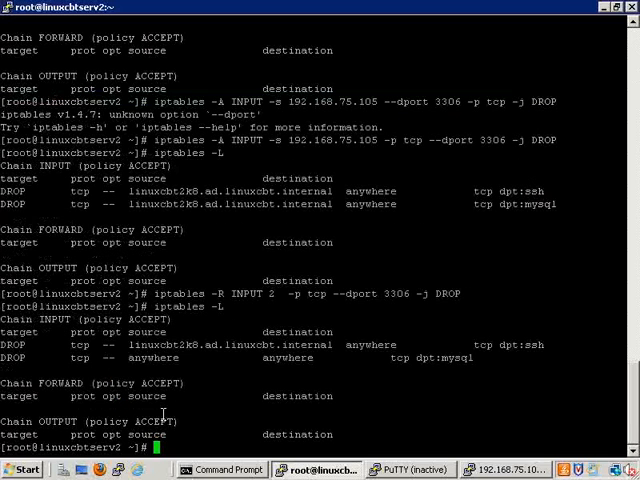
Scan port 25 on 192.168.75.101 with nmap -v, confirm it shows open, and begin closing the session
{"action": "type", "text": "nmap -v -"}
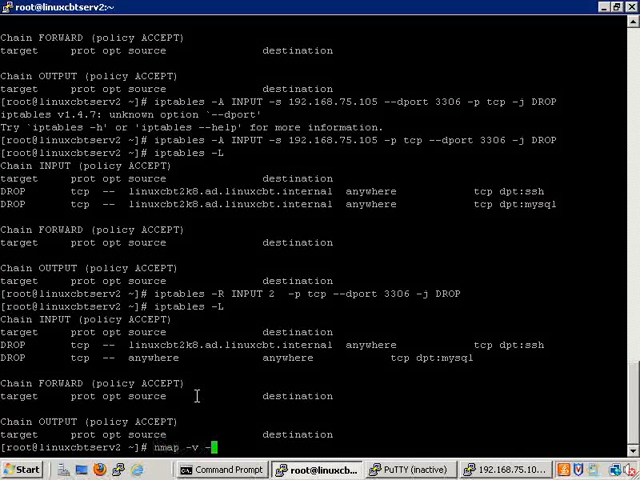
{"action": "type", "text": "-p 25 192.168.7"}
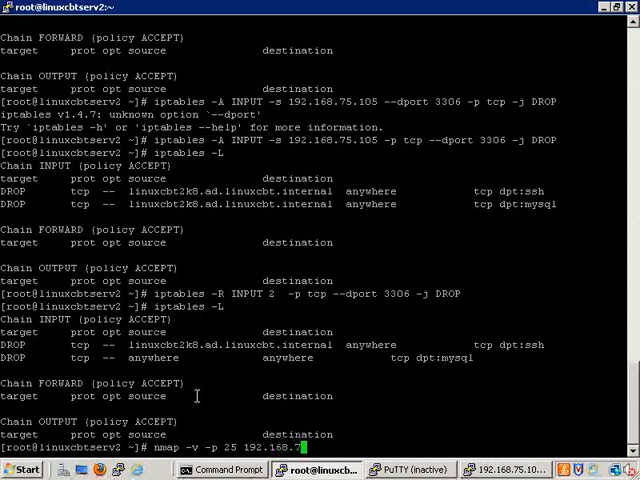
{"action": "type", "text": "101"}
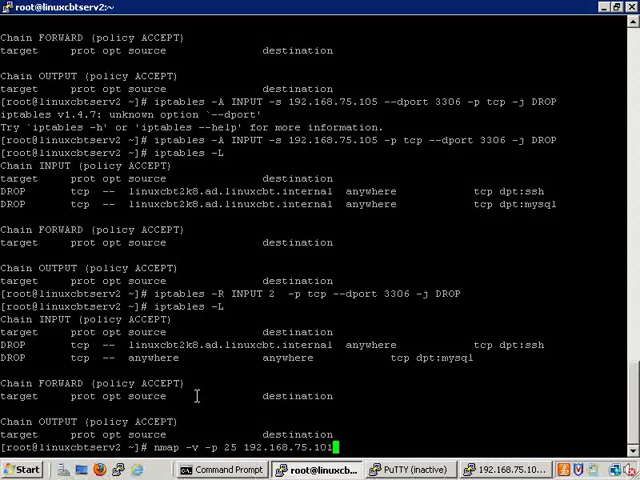
{"action": "key", "text": "Return"}
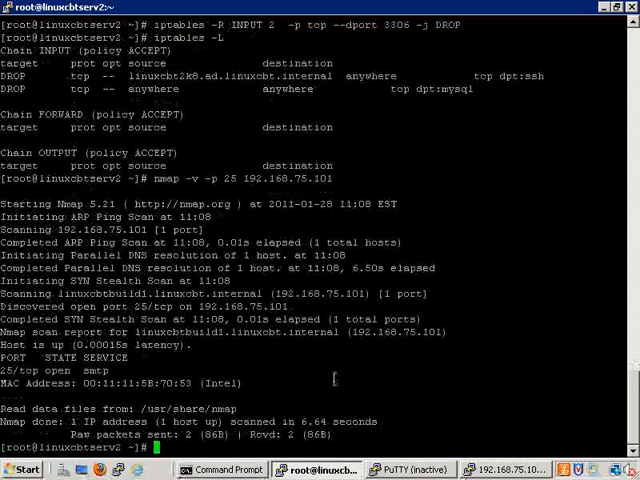
{"action": "double_click", "coordinate": [56, 372]}
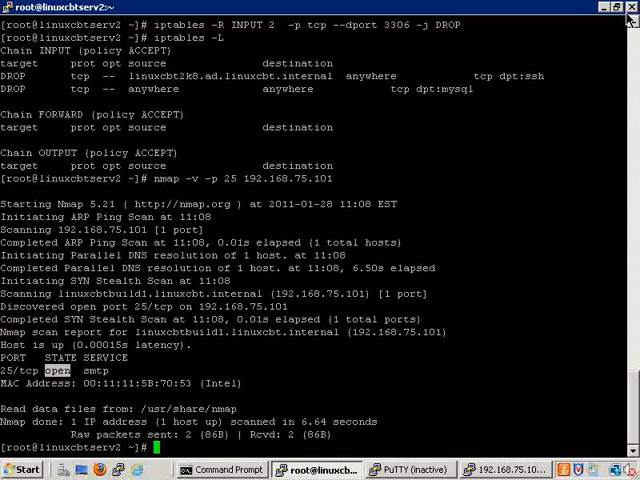
{"action": "left_click", "coordinate": [628, 8]}
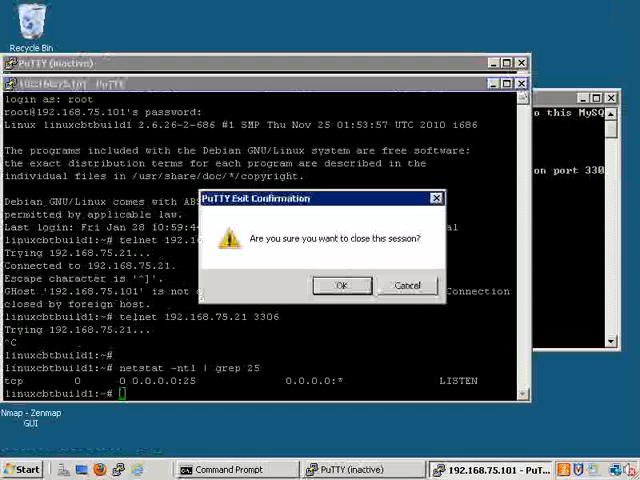
Confirm the PuTTY exit and bring up the Windows Server 2008 security options screen
{"action": "left_click", "coordinate": [340, 284]}
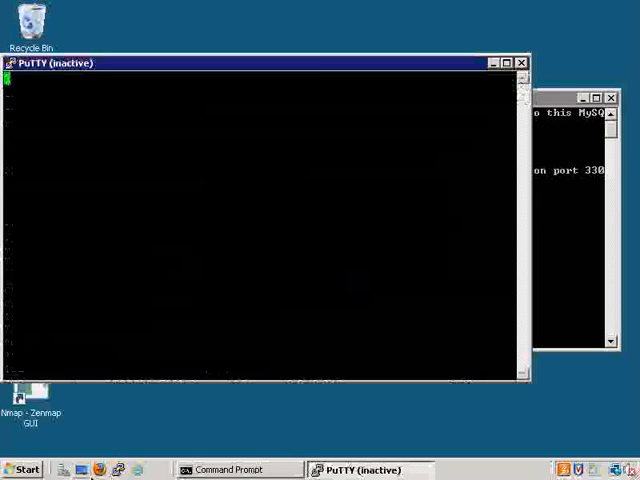
{"action": "left_click", "coordinate": [22, 468]}
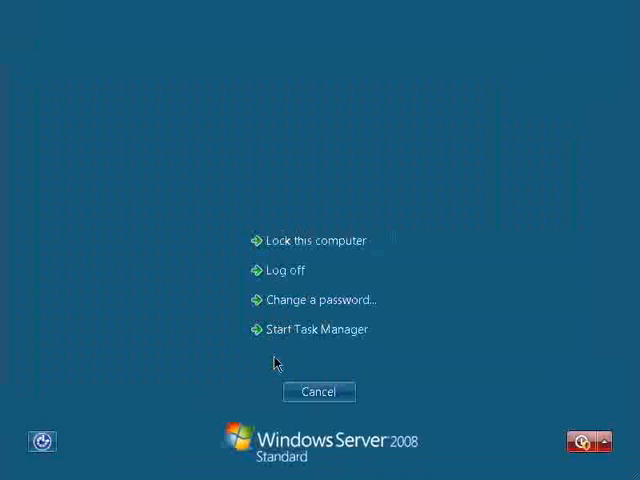
{"action": "mouse_move", "coordinate": [330, 260]}
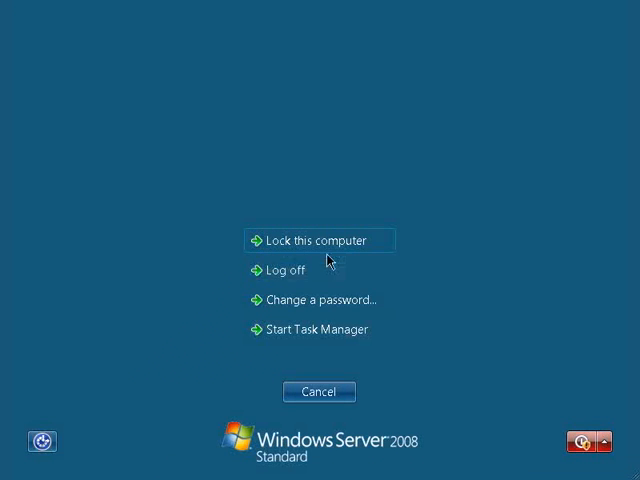
{"action": "mouse_move", "coordinate": [314, 270]}
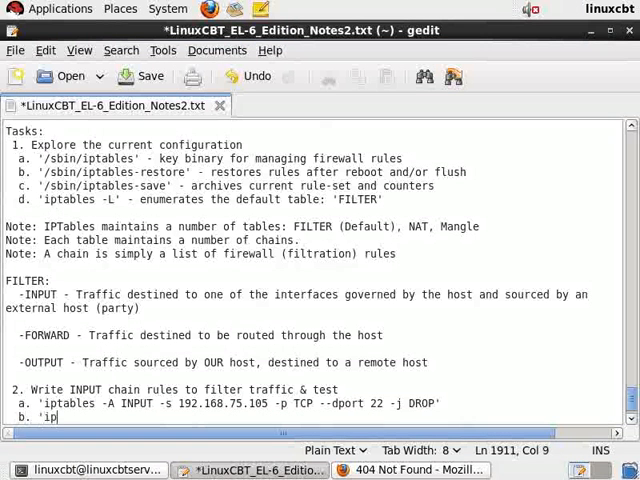
Note line b: 'iptables -R INPUT 2 -p tcp --dport 22 -j DROP' replacing INPUT rule 2
{"action": "type", "text": "tables -R IN"}
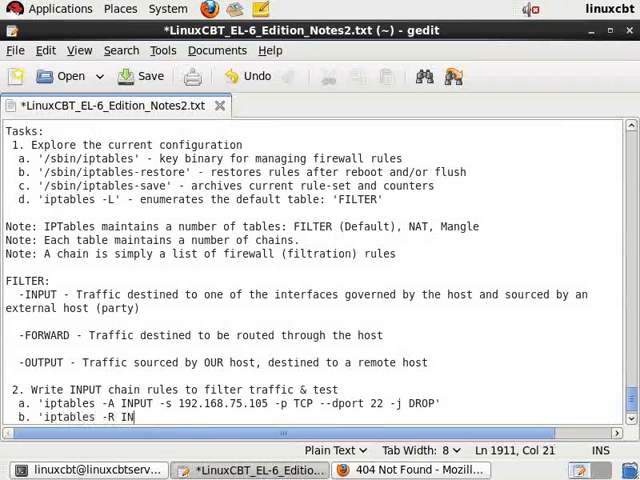
{"action": "type", "text": "PUT 2"}
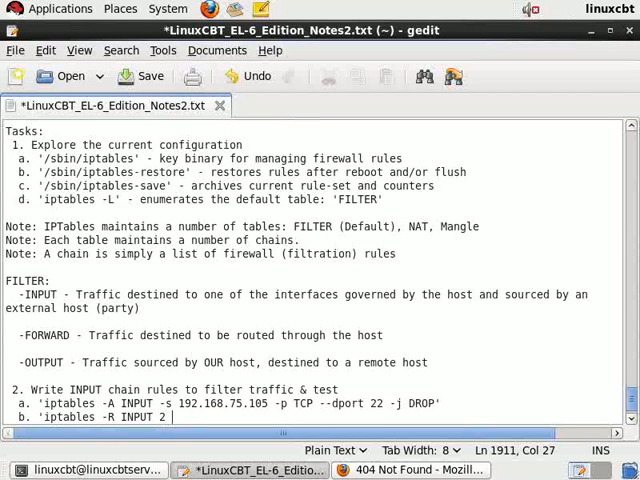
{"action": "type", "text": "-p tcp"}
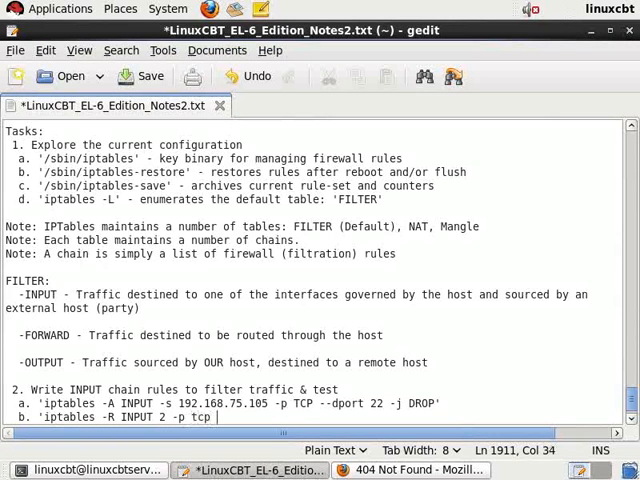
{"action": "type", "text": "--dport 22 -j DROP'"}
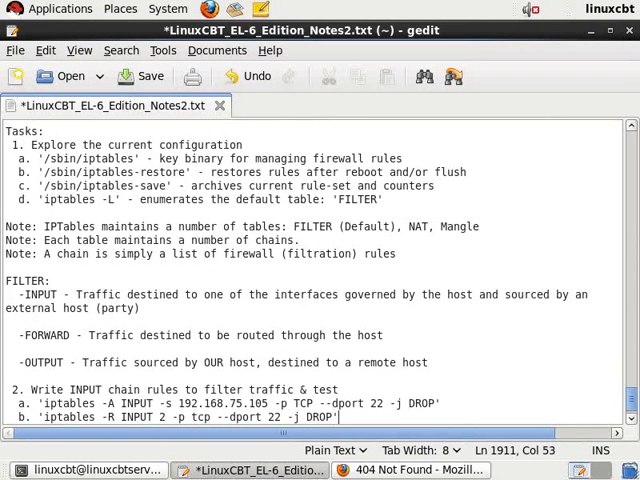
{"action": "key", "text": "Return"}
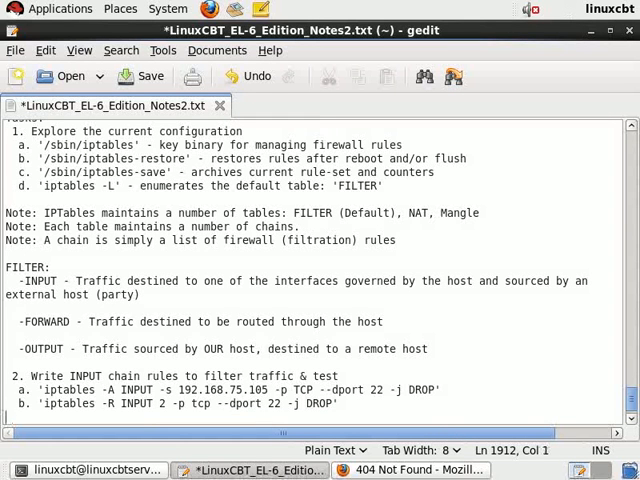
Add step 3, an OUTPUT chain rule: 'iptables -A OUTPUT -p tcp --dport 25 -j DROP'
{"action": "type", "text": "3. Write O"}
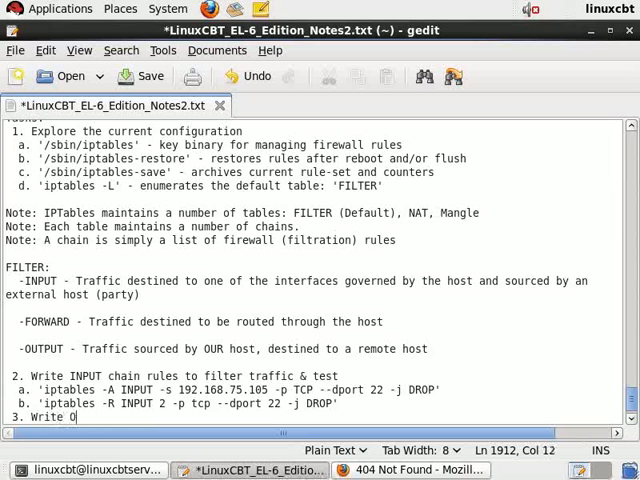
{"action": "type", "text": "UTPUT chain rule"}
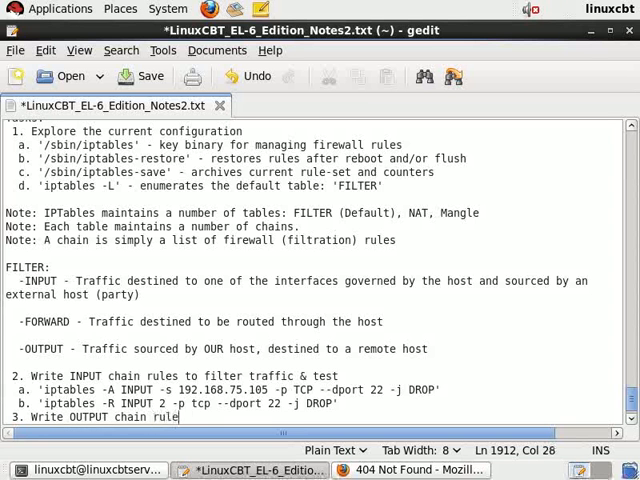
{"action": "type", "text": "to restrict outbound TCP:25"}
{"action": "type", "text": "a. '"}
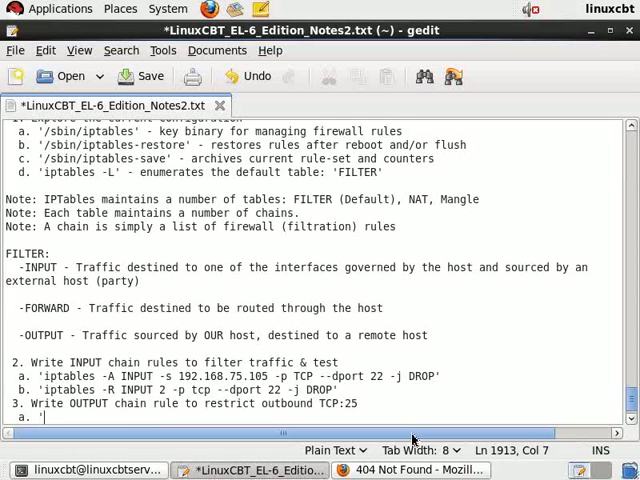
{"action": "type", "text": "iptables -"}
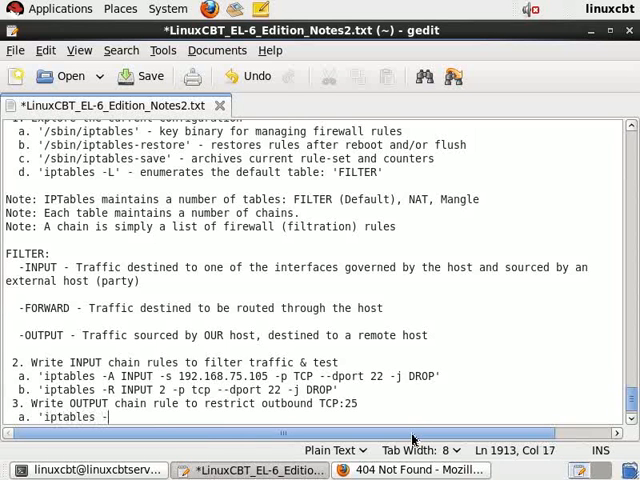
{"action": "type", "text": "-A OUTPUT"}
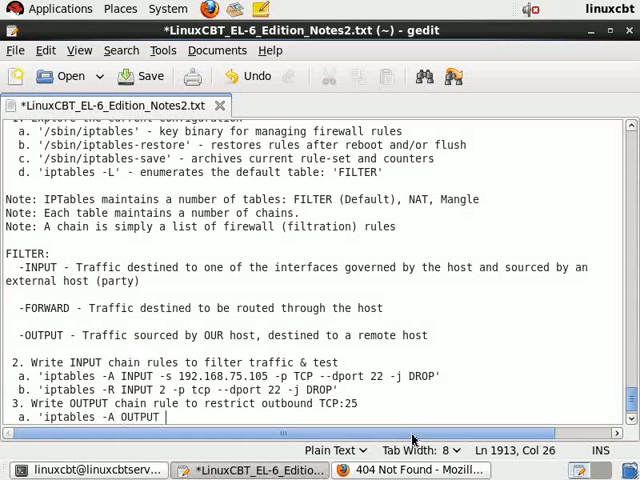
{"action": "type", "text": "-p tcp -"}
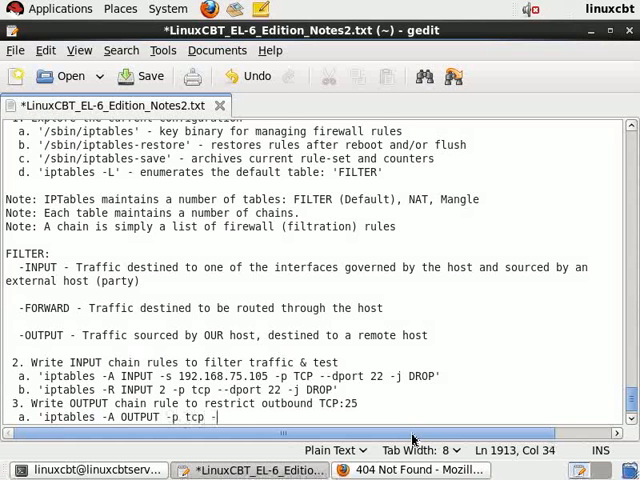
{"action": "type", "text": "-dport 25"}
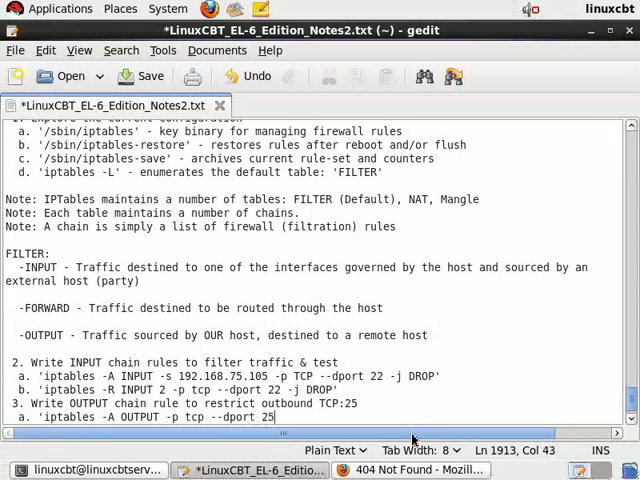
{"action": "type", "text": "-j DROP'"}
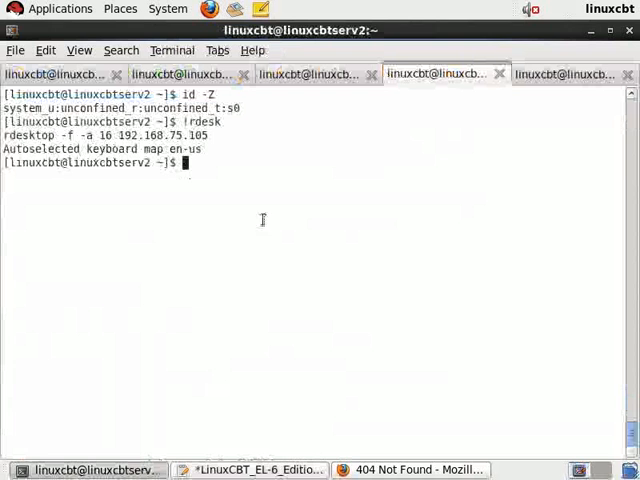
List the current firewall rules in the root shell with iptables -L
{"action": "left_click", "coordinate": [180, 72]}
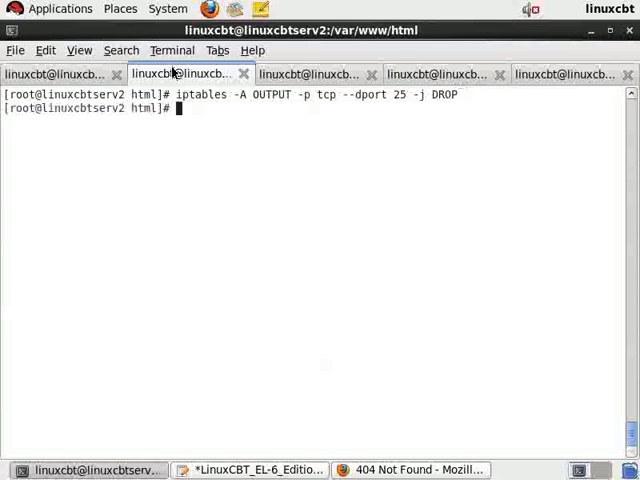
{"action": "type", "text": "iptables -L"}
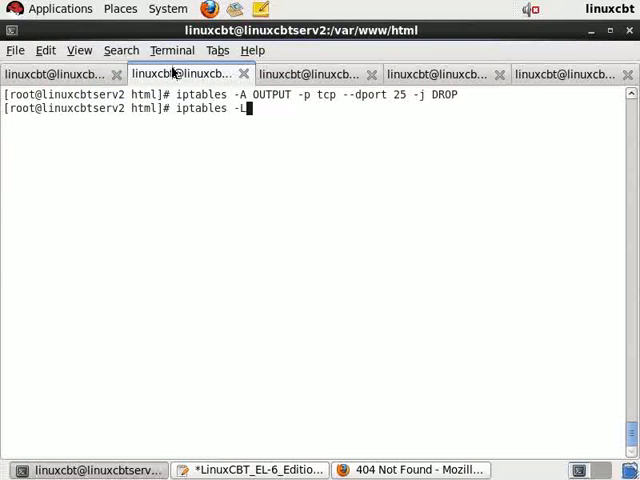
{"action": "key", "text": "Return"}
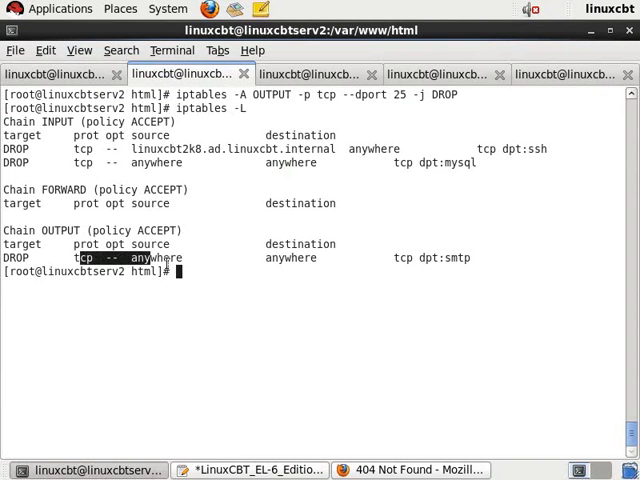
{"action": "mouse_move", "coordinate": [476, 268]}
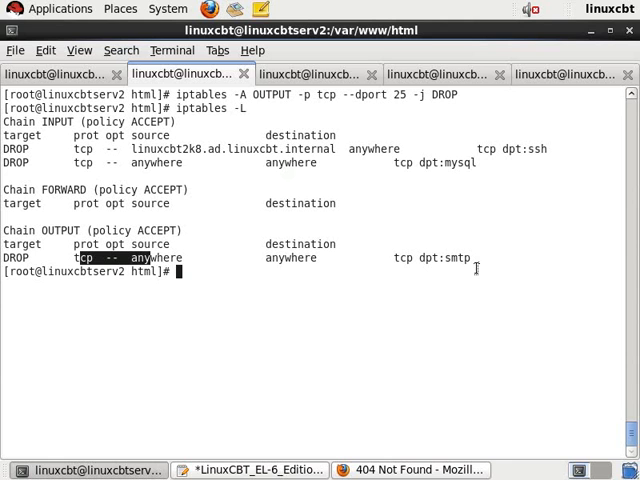
Scan port 25 with nmap -v against linuxcbtbuild1 and 192.168.75.101, reading SMTP as filtered
{"action": "type", "text": "nm"}
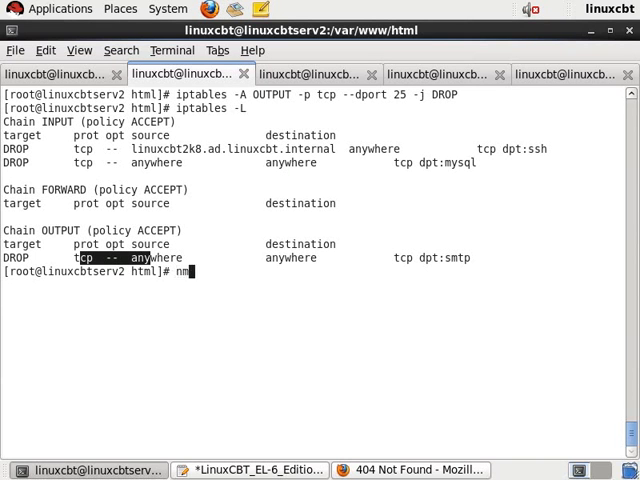
{"action": "type", "text": "map -v -p 25"}
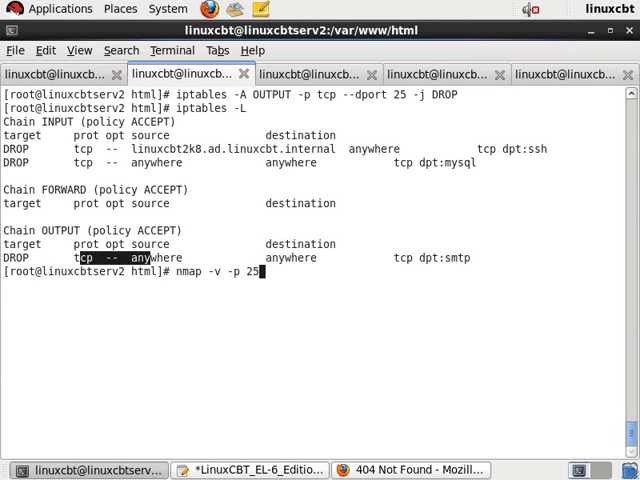
{"action": "type", "text": "linuxcbtbuil"}
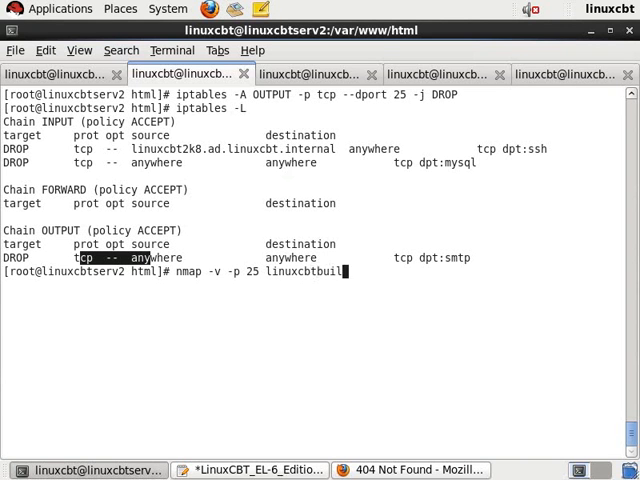
{"action": "key", "text": "Return"}
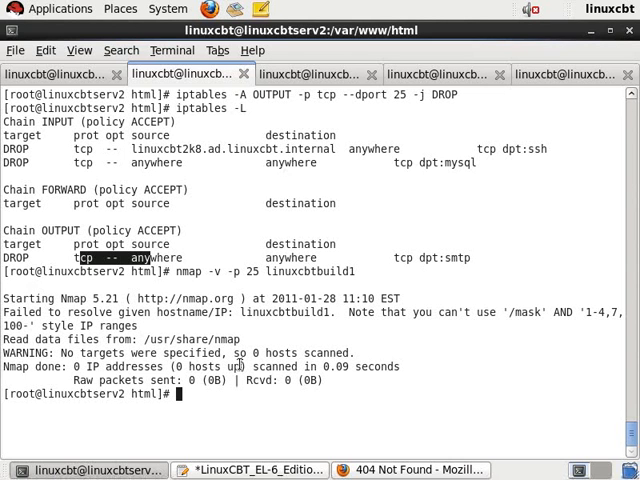
{"action": "type", "text": "nmap -v -p 25 linu"}
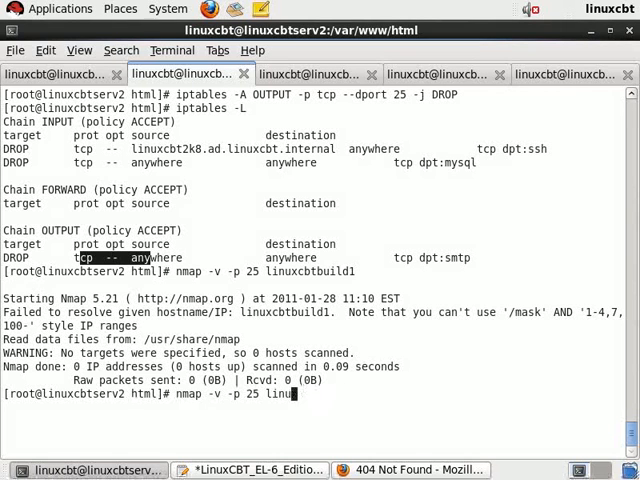
{"action": "type", "text": "192.168.75.101"}
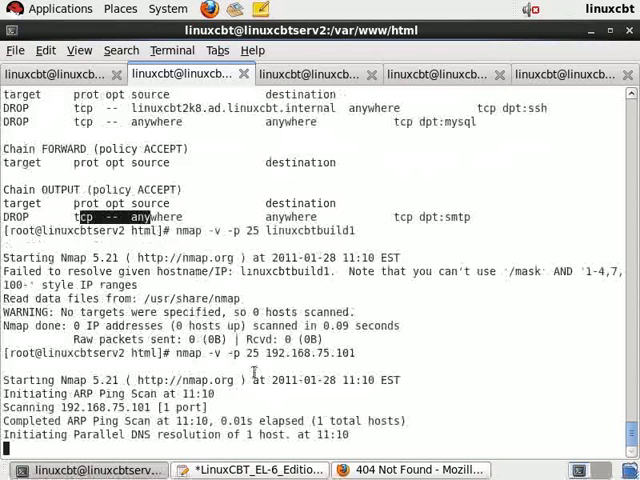
{"action": "mouse_move", "coordinate": [248, 404]}
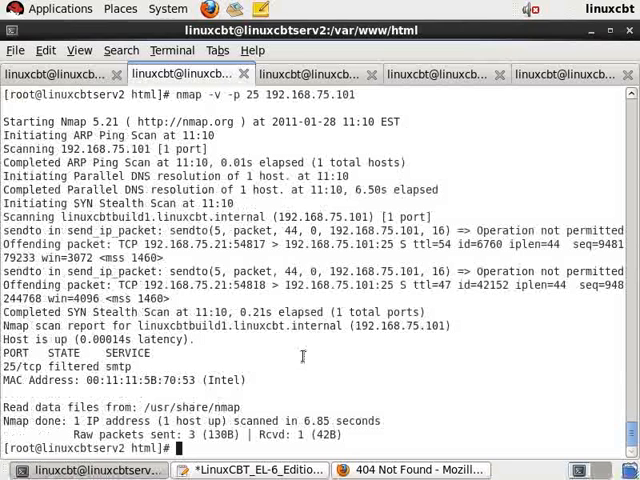
{"action": "double_click", "coordinate": [90, 368]}
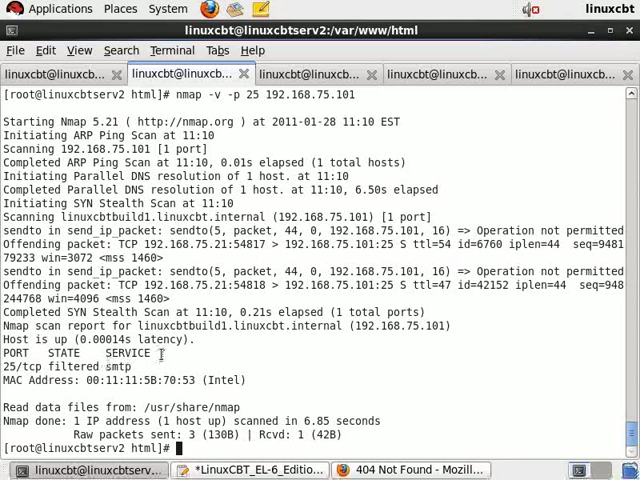
{"action": "mouse_move", "coordinate": [406, 380]}
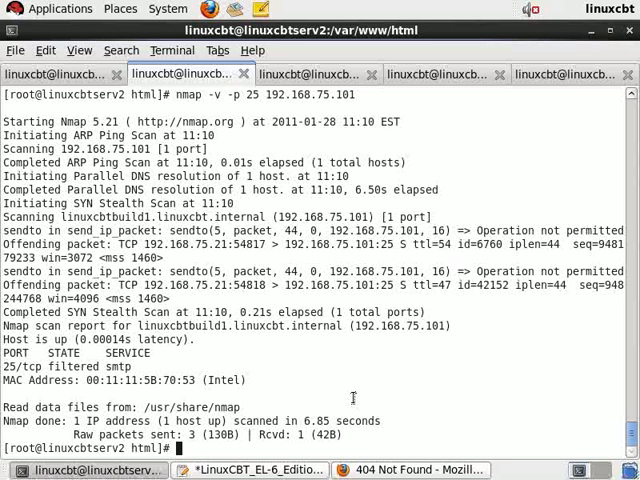
{"action": "mouse_move", "coordinate": [452, 356]}
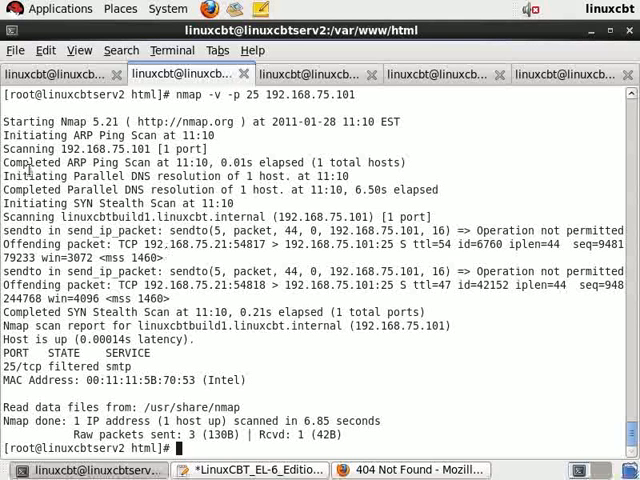
List the firewall rules with packet counters using iptables -L -v
{"action": "type", "text": "iptables -L -v"}
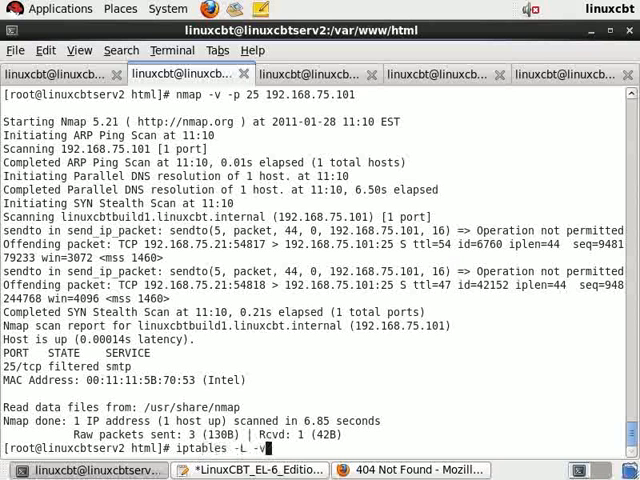
{"action": "key", "text": "Return"}
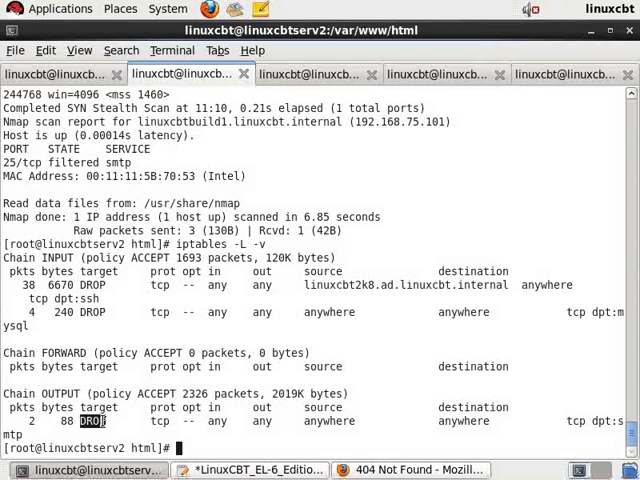
Save the current ruleset with iptables-save to /etc/sysconfig/iptables.old
{"action": "type", "text": "iptables"}
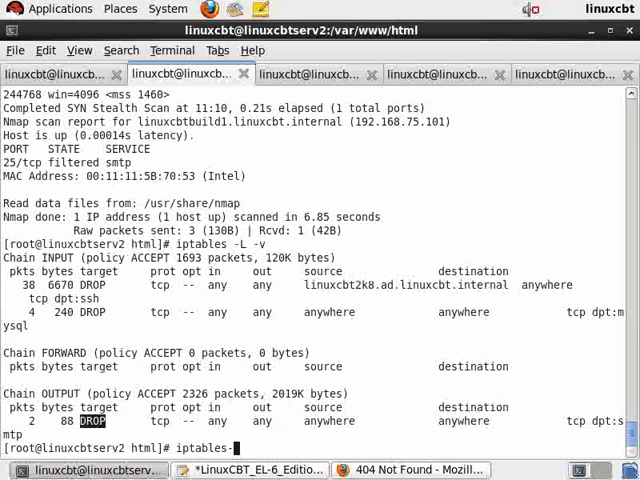
{"action": "type", "text": "-save"}
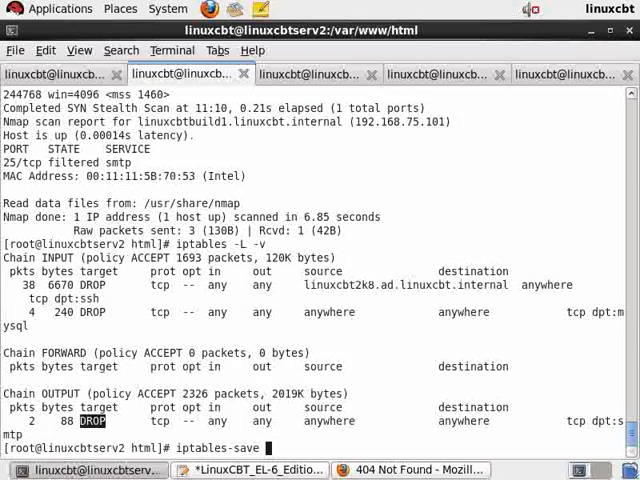
{"action": "type", "text": "> /etc/syconf"}
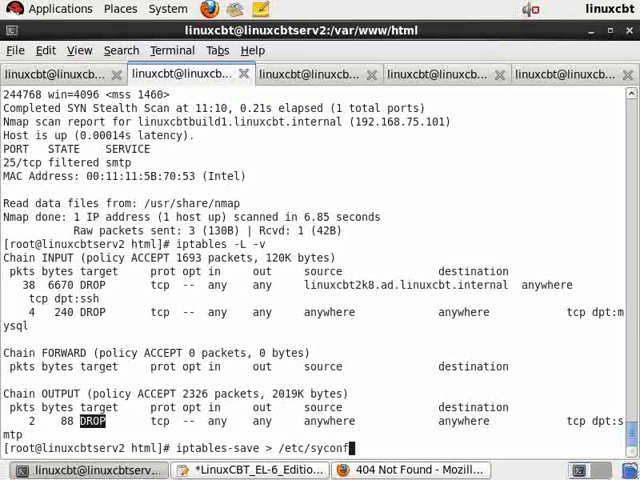
{"action": "type", "text": "g"}
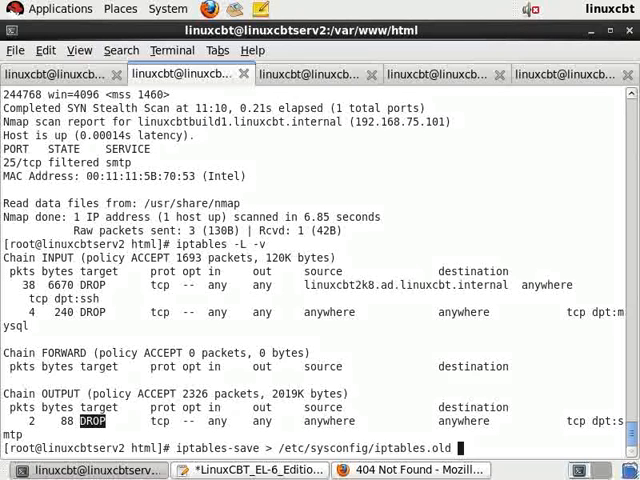
{"action": "key", "text": "Return"}
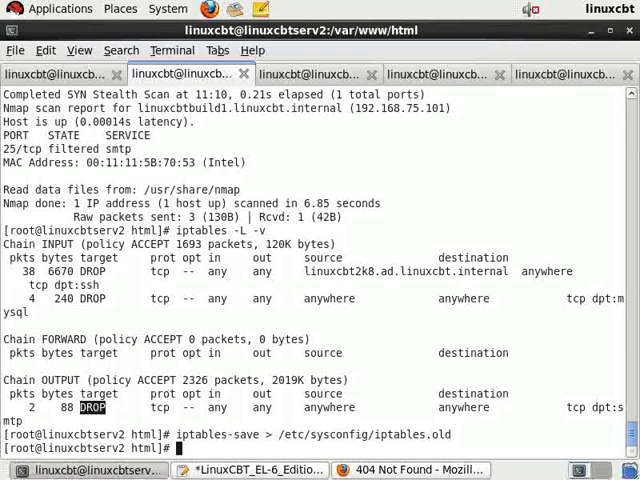
Delete OUTPUT rule 1, confirm port 25 scans open on 192.168.75.101, and return to the notes
{"action": "type", "text": "iptables -D OUTPUT"}
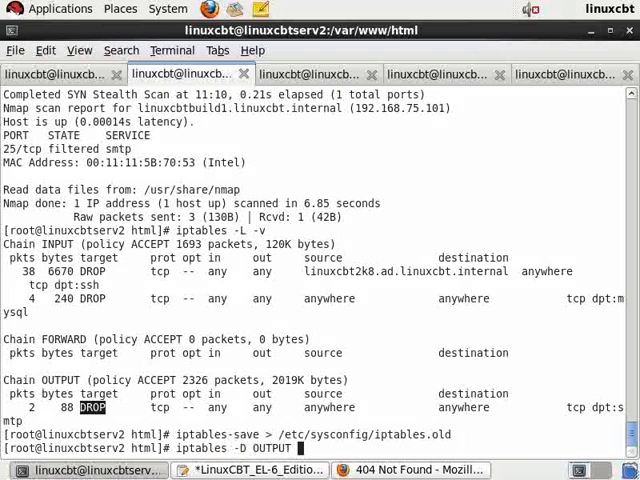
{"action": "type", "text": "1"}
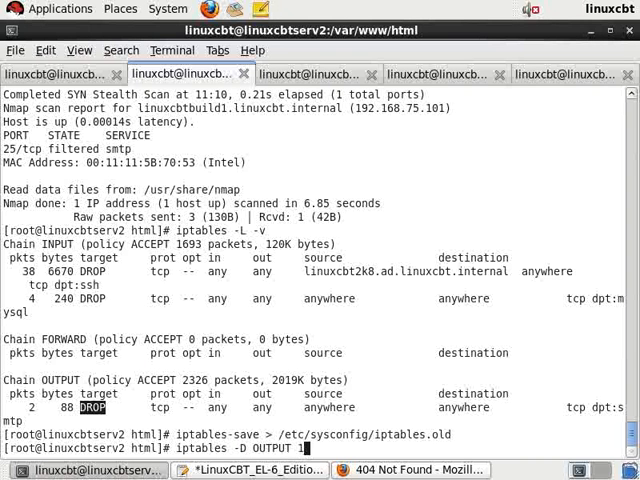
{"action": "key", "text": "Return"}
{"action": "type", "text": "!nmap"}
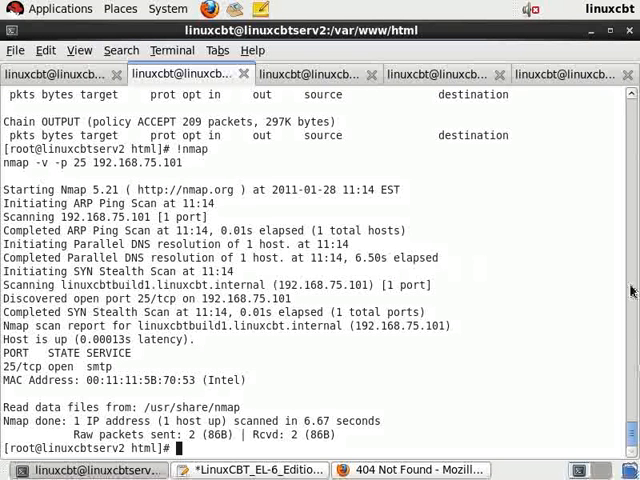
{"action": "mouse_move", "coordinate": [414, 366]}
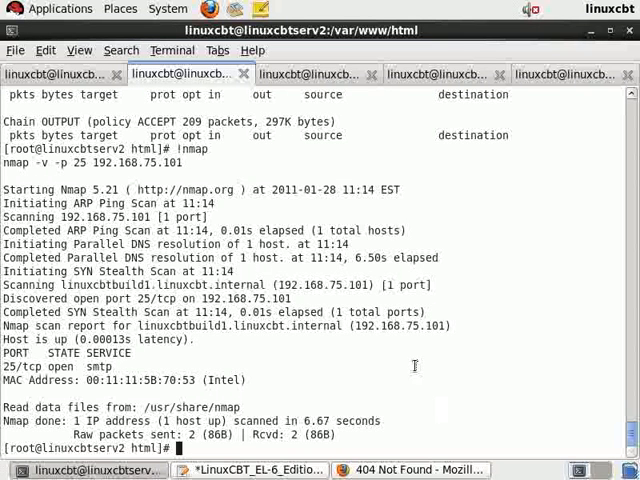
{"action": "left_click", "coordinate": [258, 470]}
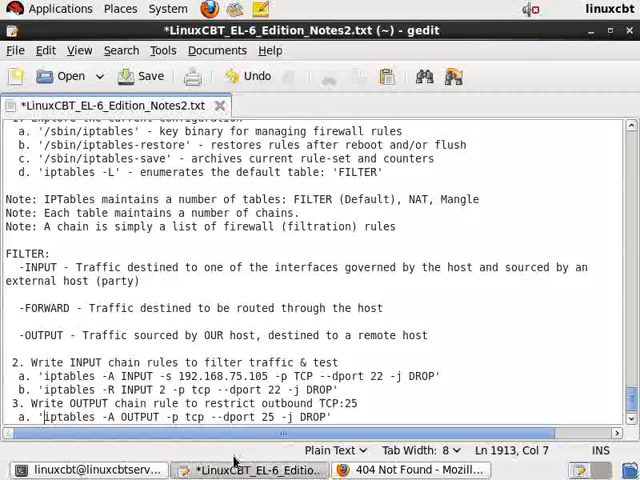
Save LinuxCBT_EL-6_Edition_Notes2.txt with the outbound port 25 rule notes included
{"action": "left_click", "coordinate": [328, 416]}
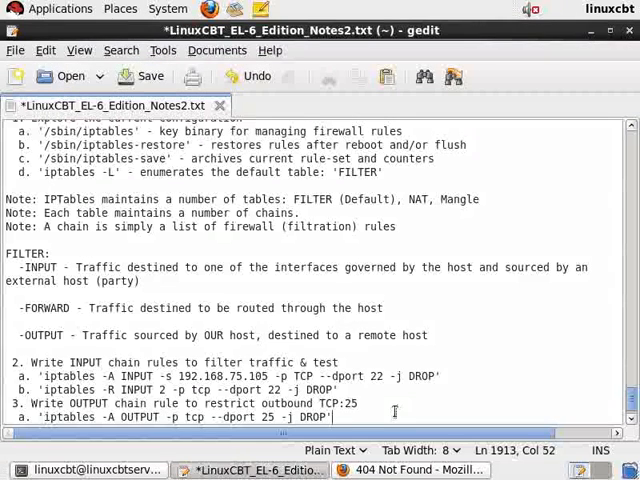
{"action": "key", "text": "ctrl+s"}
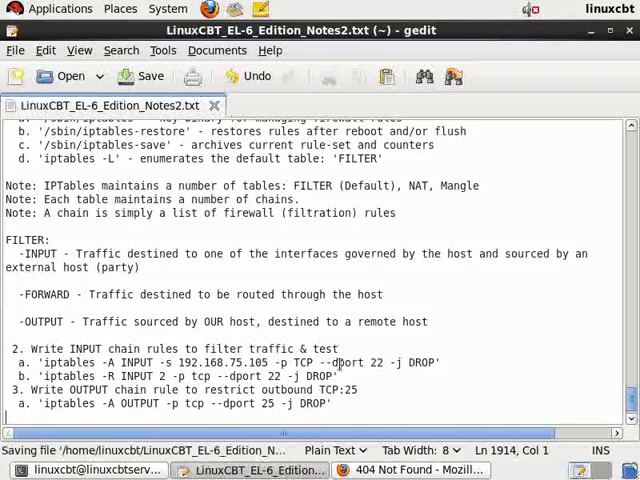